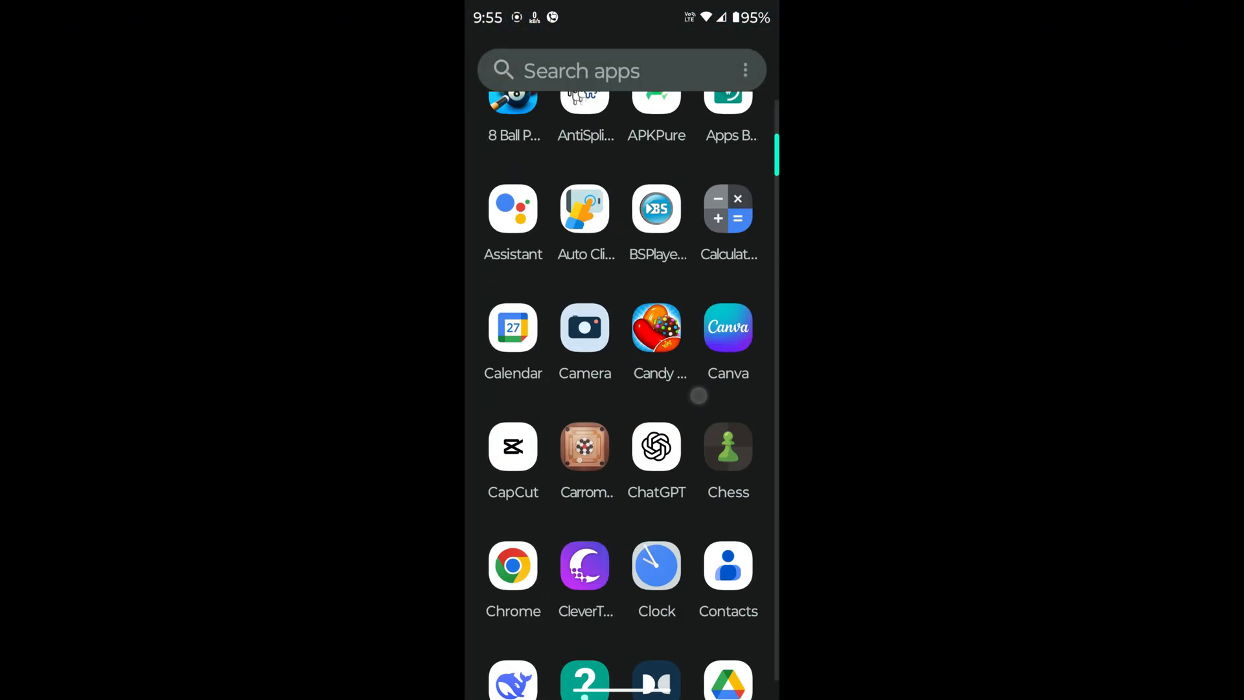
- Scroll down the launcher's app drawer and launch Modder Hub
scroll(down, 3)
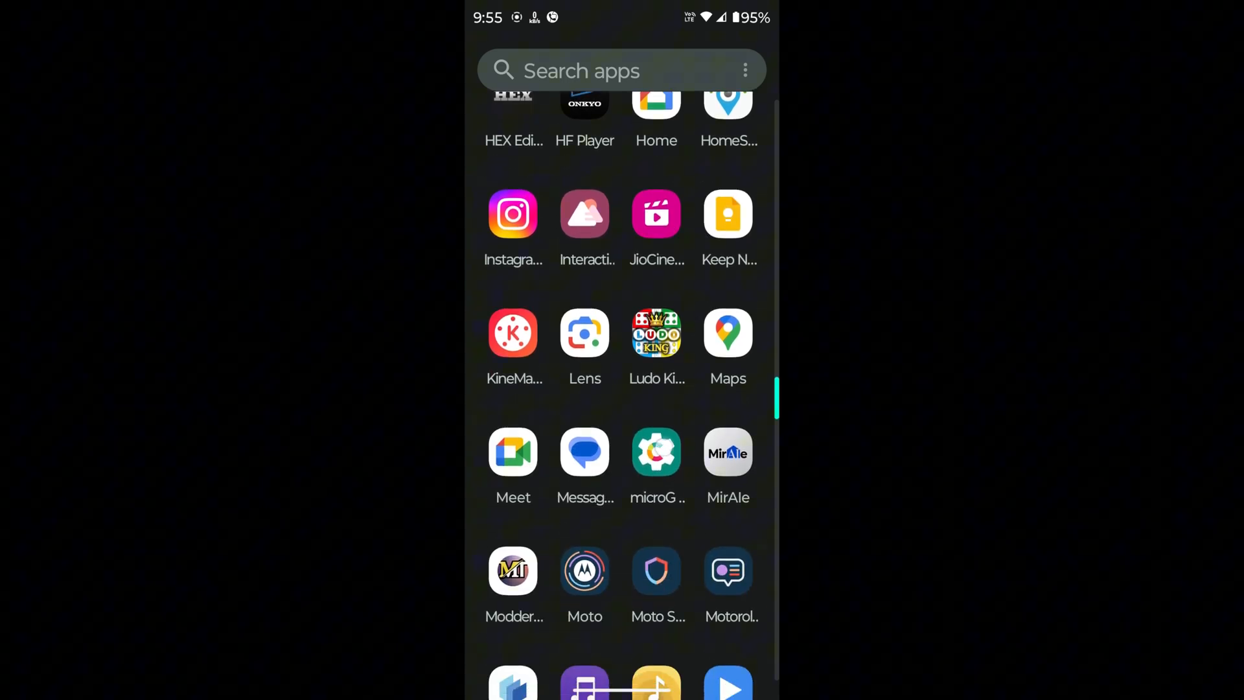
click(512, 569)
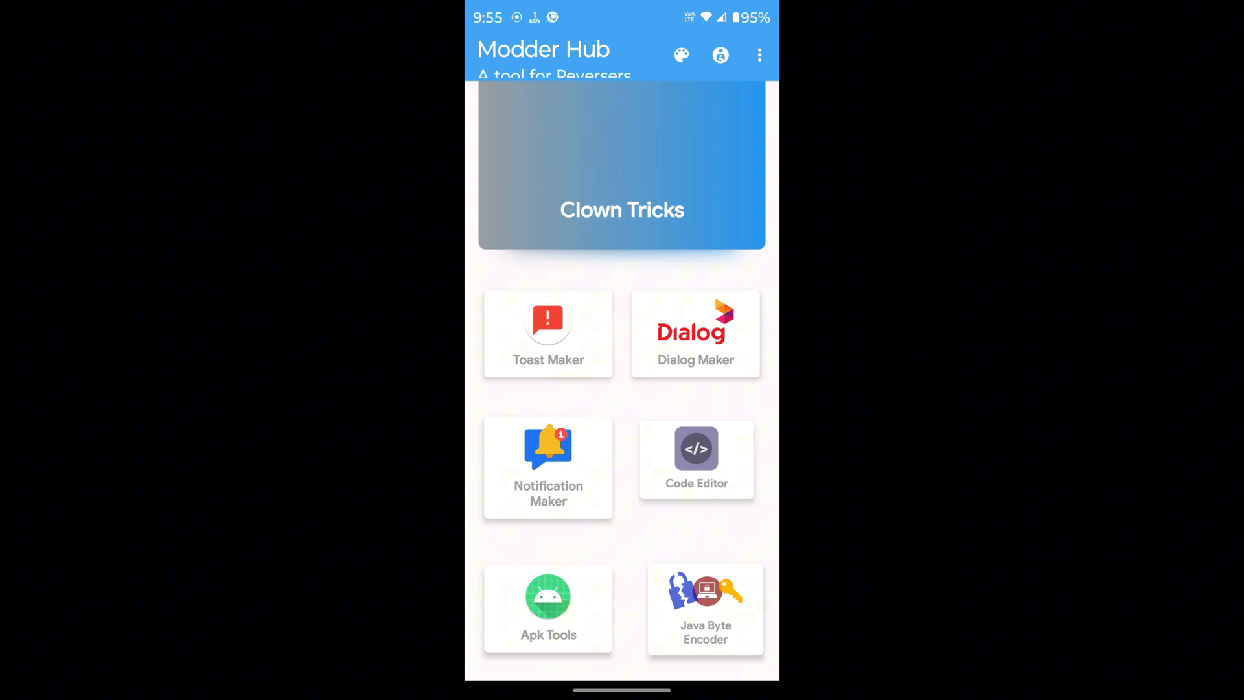
- Open Dialog Maker and pick the Animated Dialog type
click(696, 325)
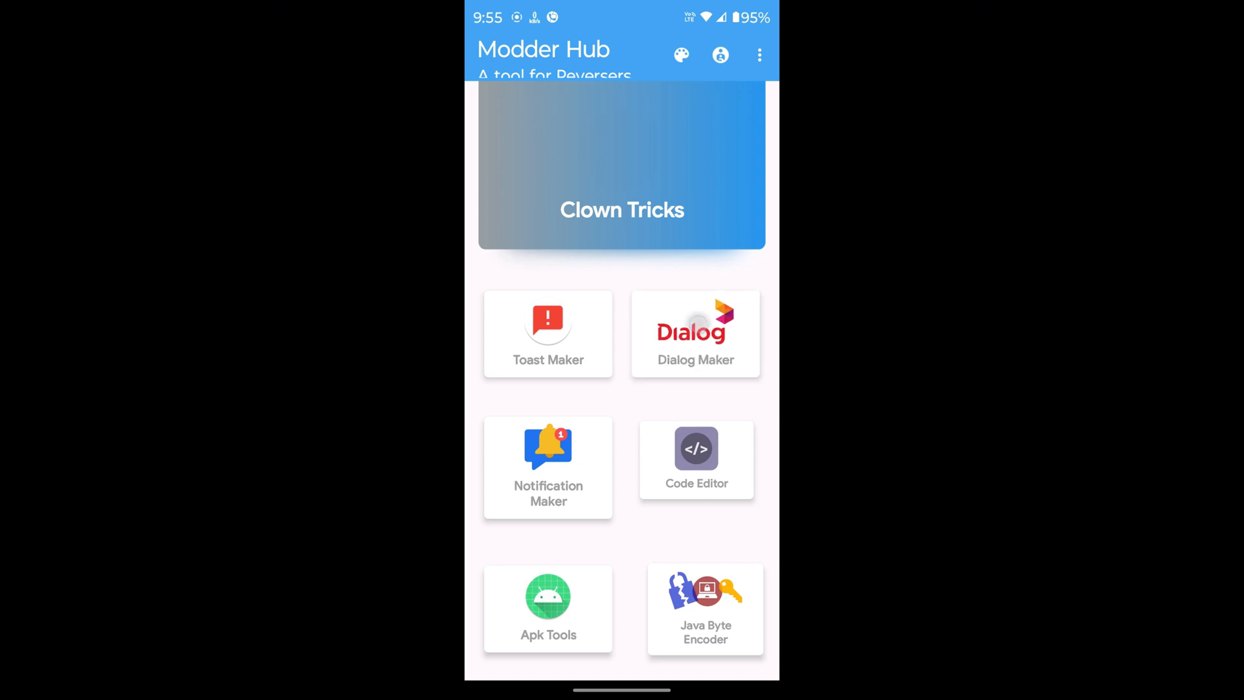
click(696, 333)
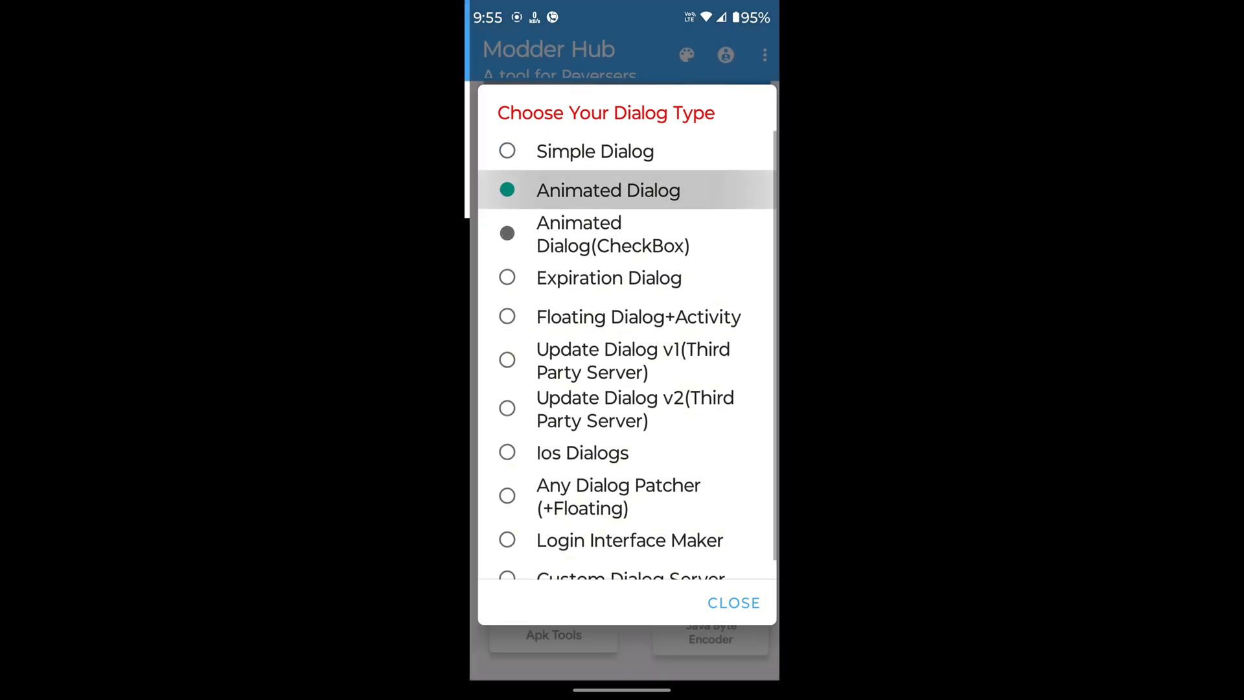
click(608, 190)
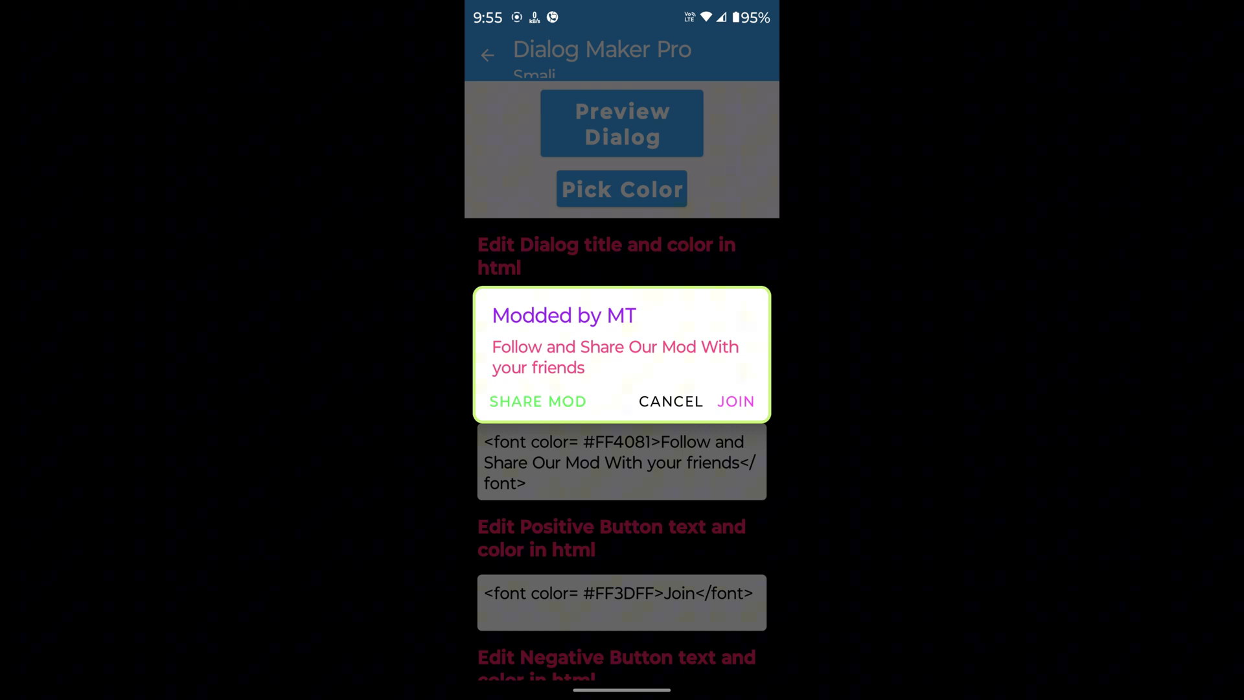
- Retitle the dialog 'ClownTricks' and check the updated preview
click(669, 402)
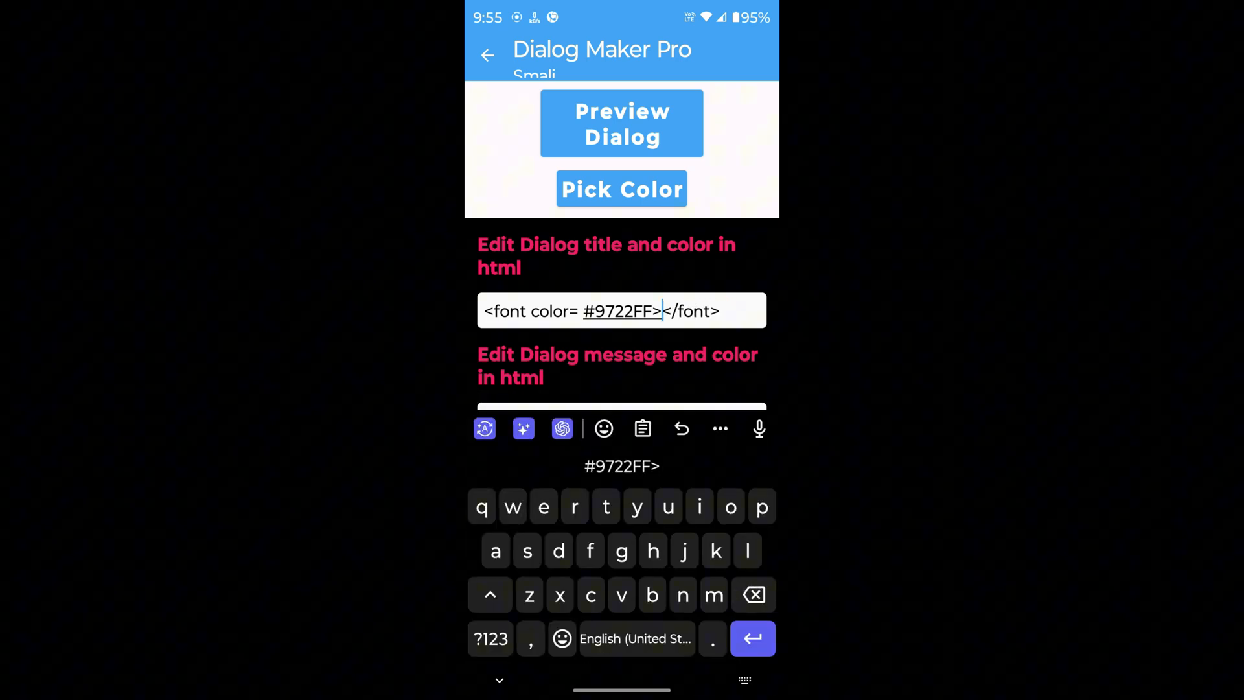
text(ClownTricks)
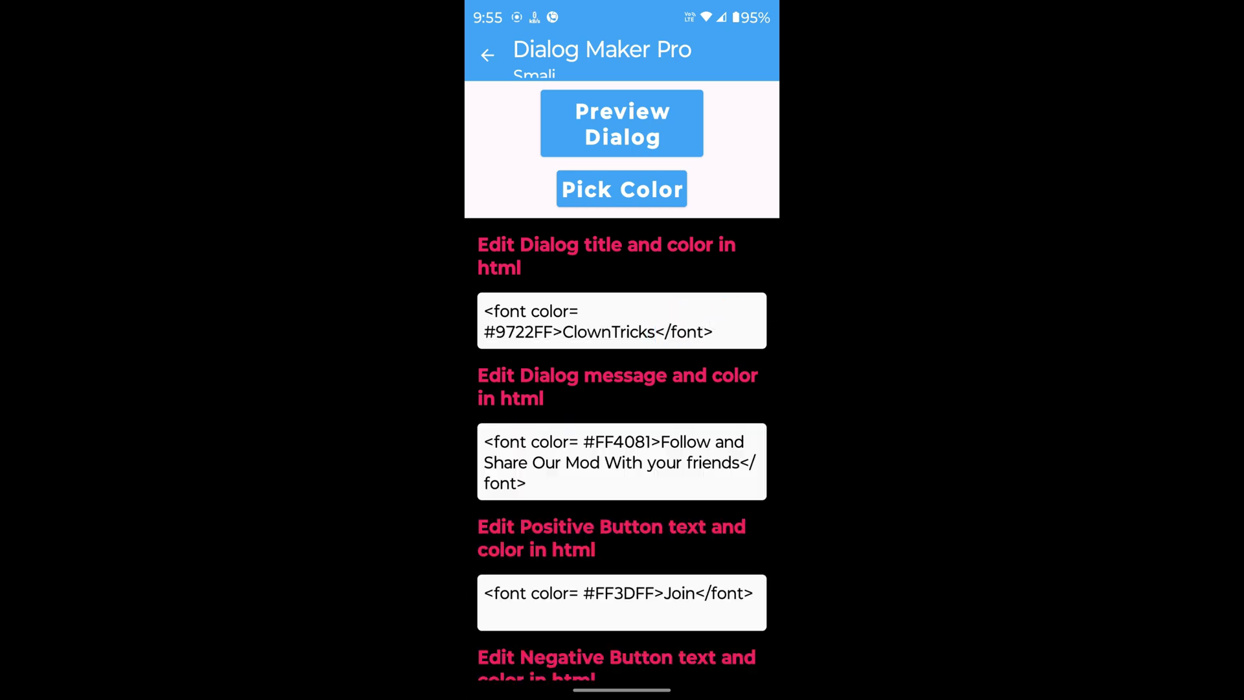
scroll(down, 3)
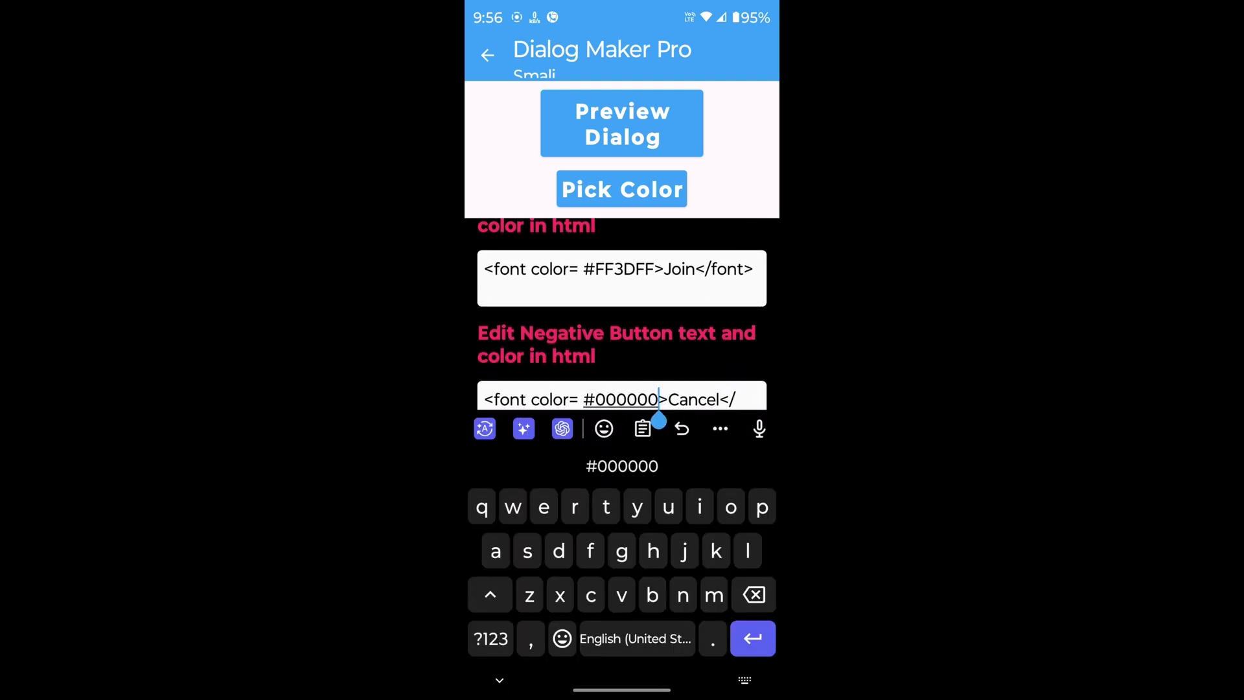
scroll(down, 3)
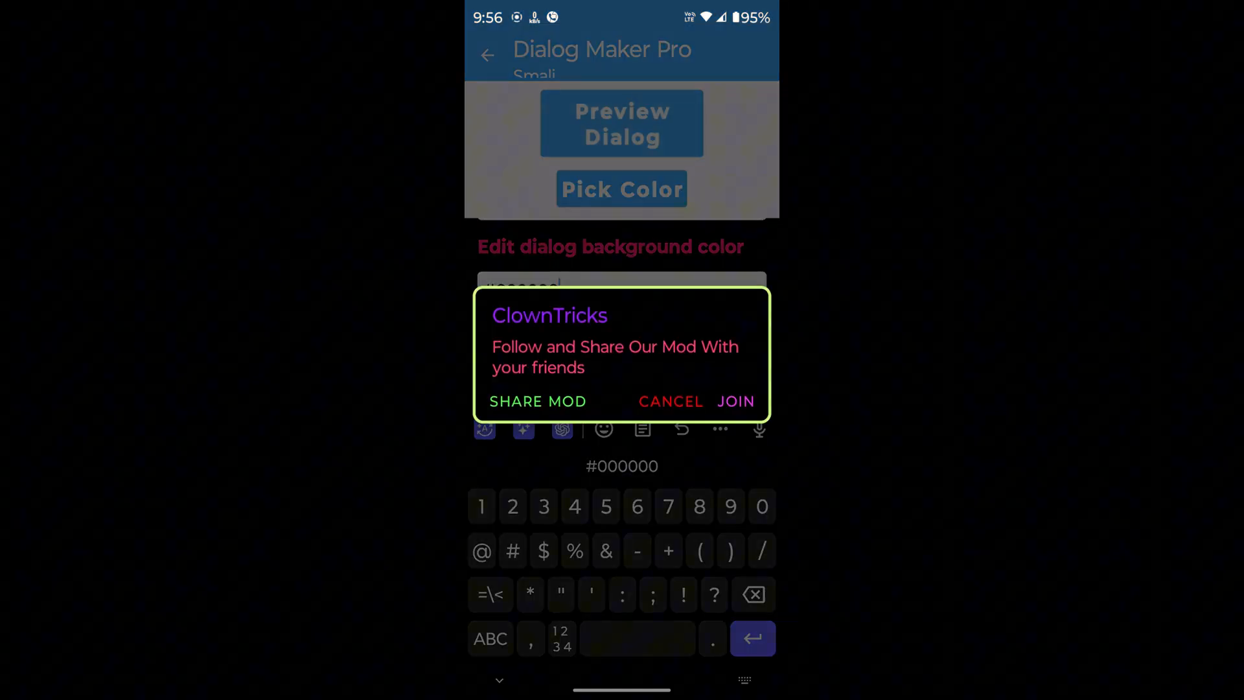
click(670, 400)
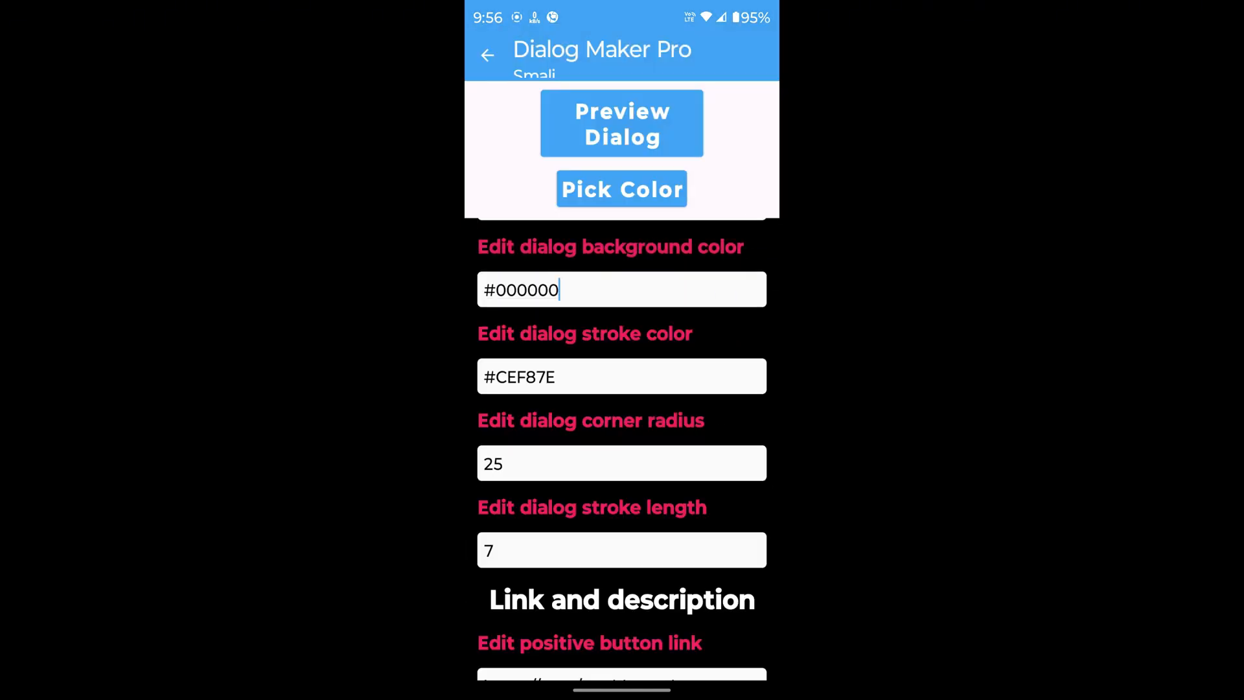
- Append 'your site' to the dialog description
click(622, 189)
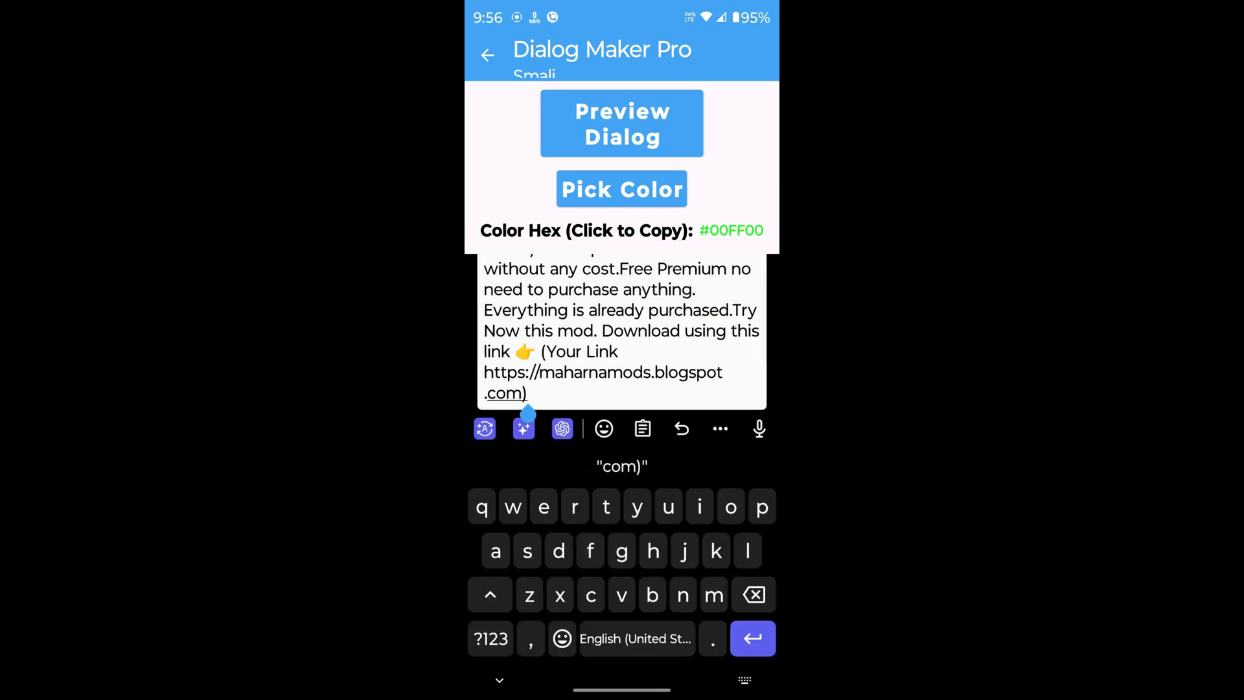
text(your site)
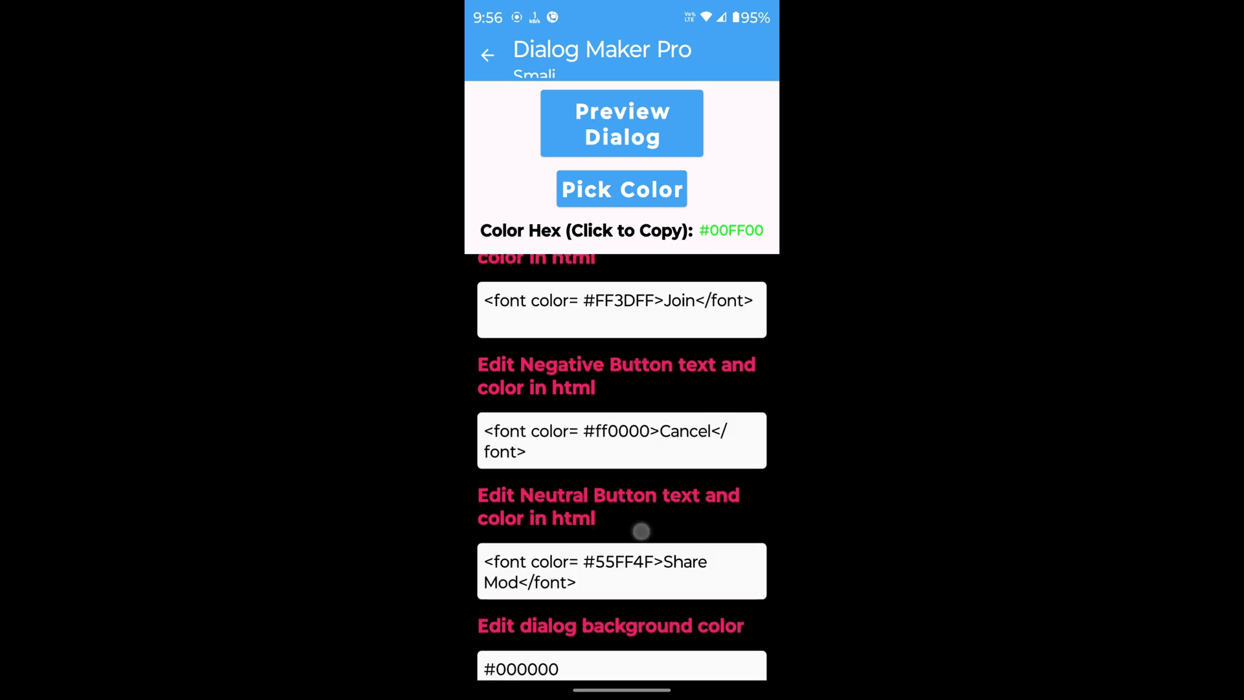
click(621, 334)
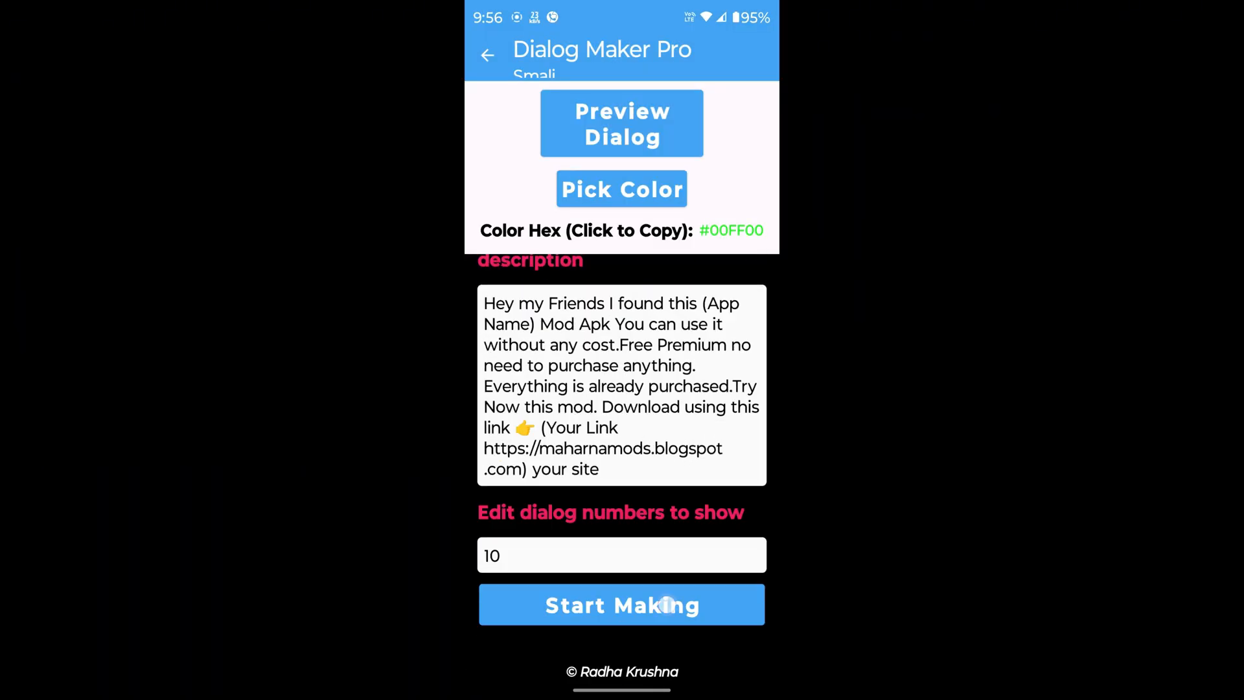
- Generate the animated dialog code and save it as a smali file
click(622, 604)
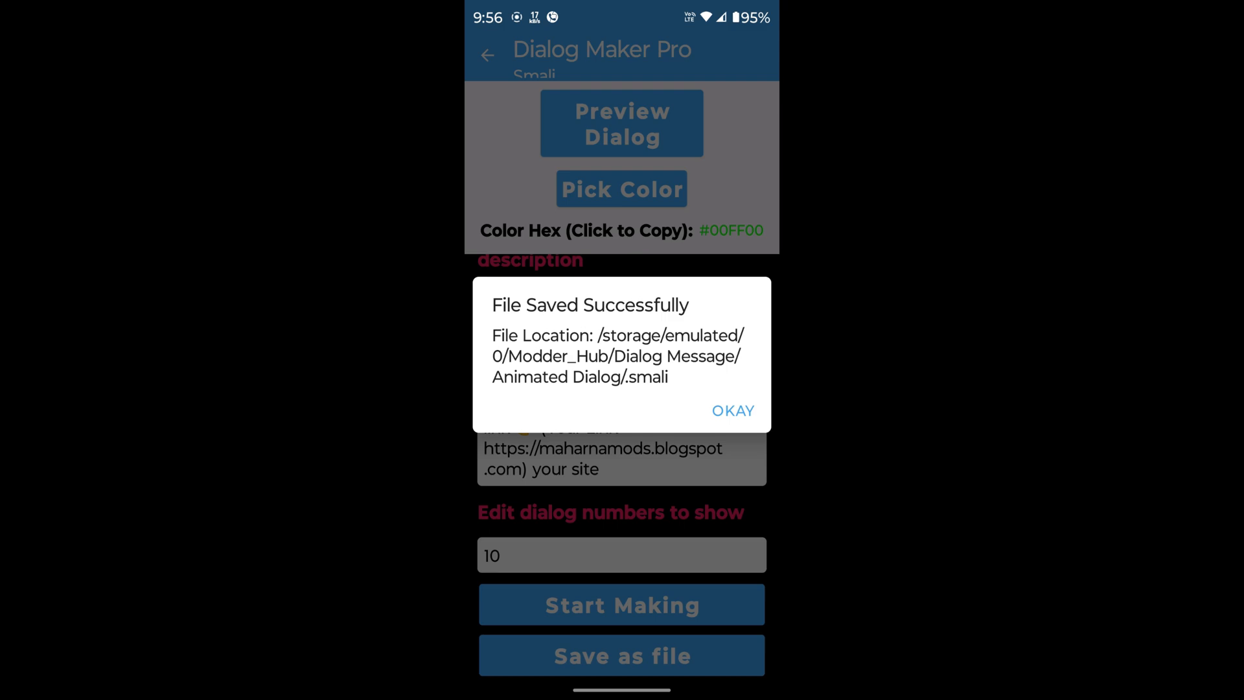
click(731, 411)
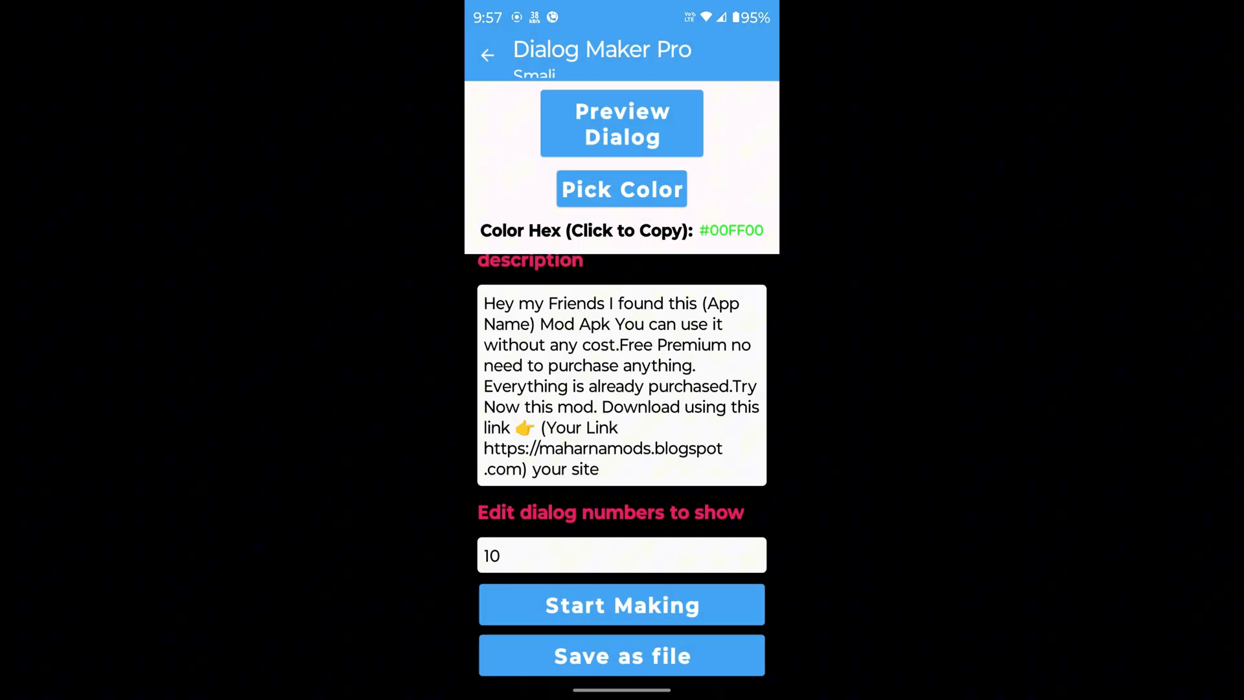
click(622, 605)
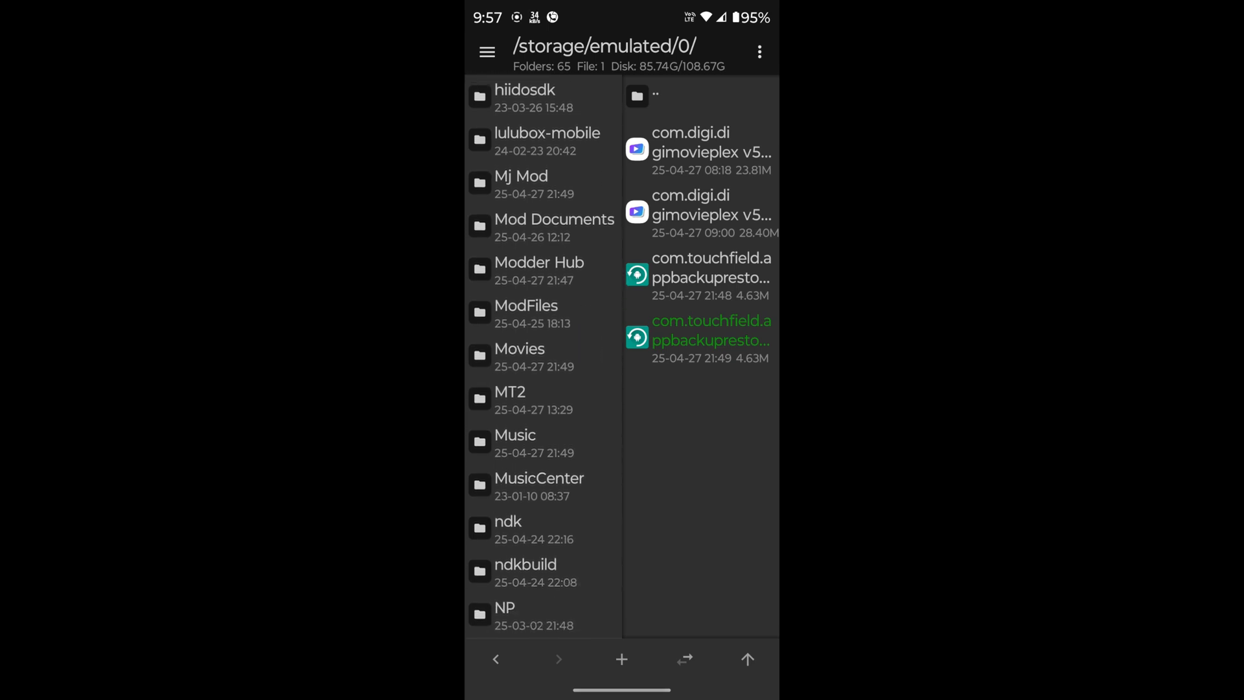
- Browse into the Modder Hub folder and bring up MT Manager's locations menu
click(539, 262)
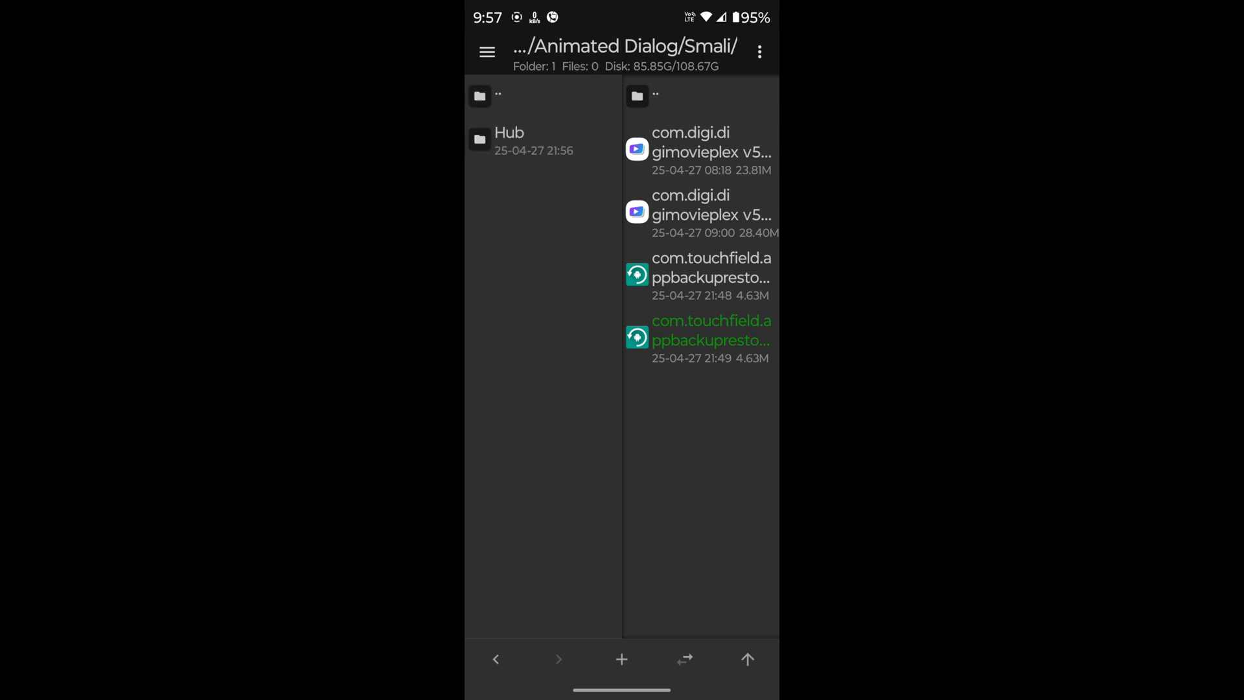
click(487, 52)
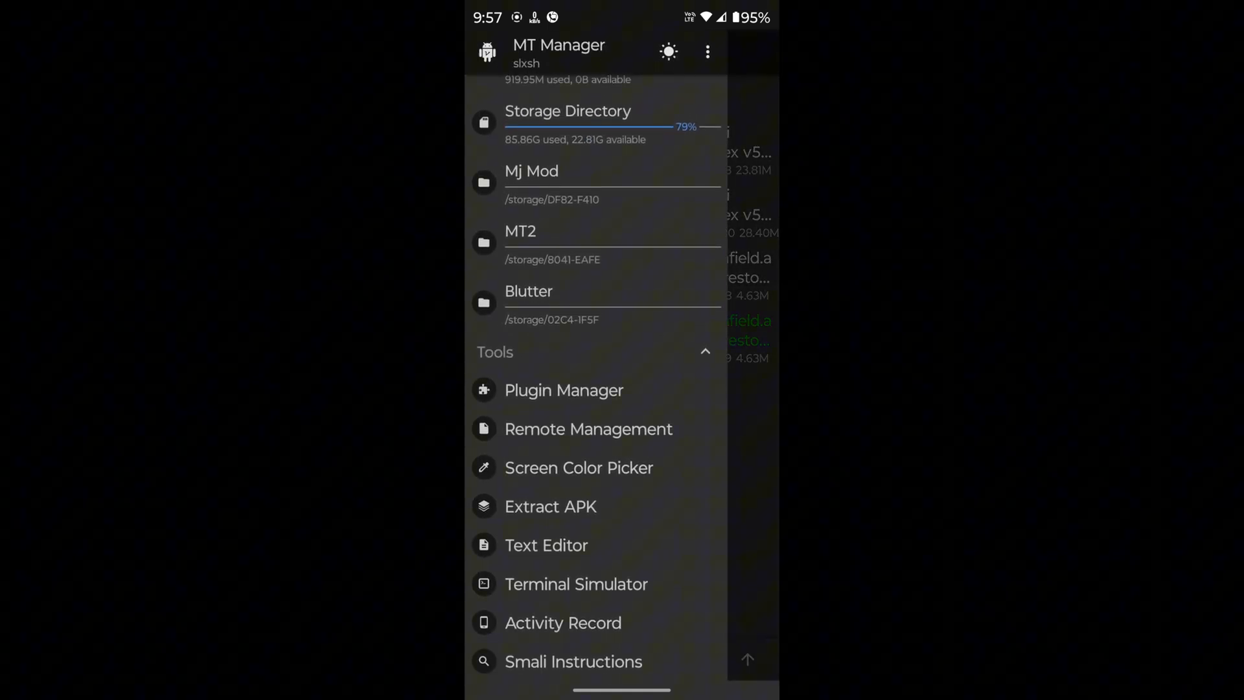
- Record Apps Backup Restore's launch to capture com.touchfield.appbackuprestore.MainActivity
click(563, 623)
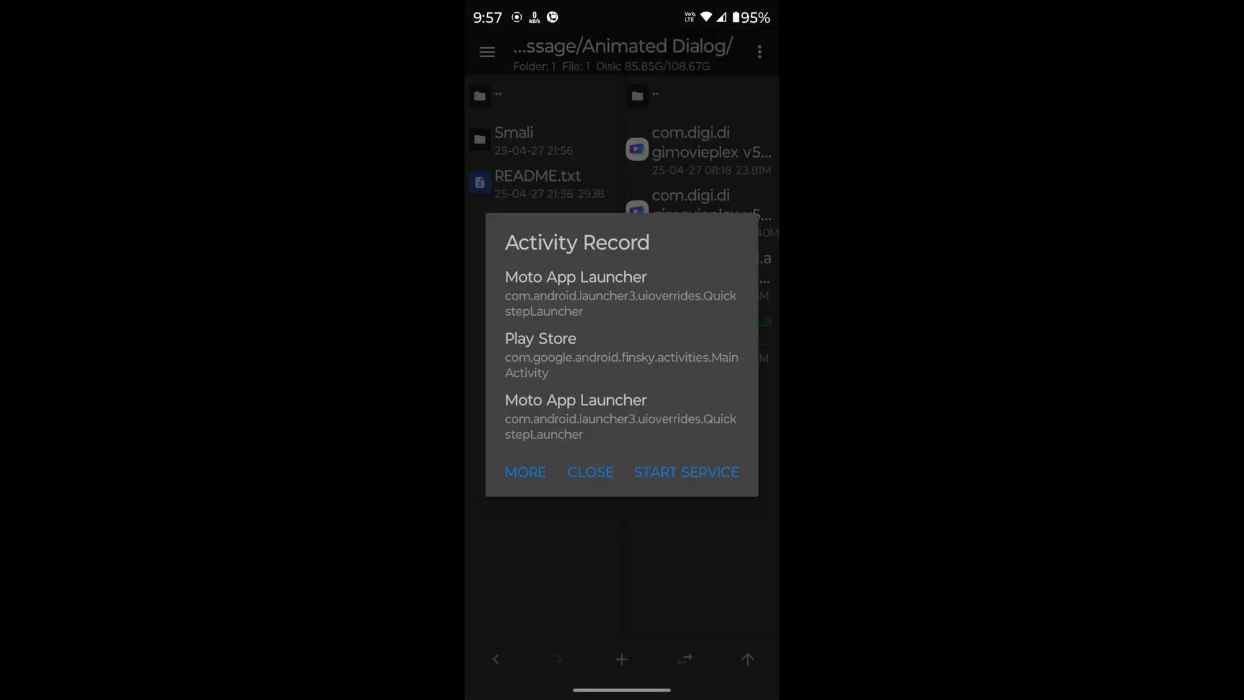
click(525, 471)
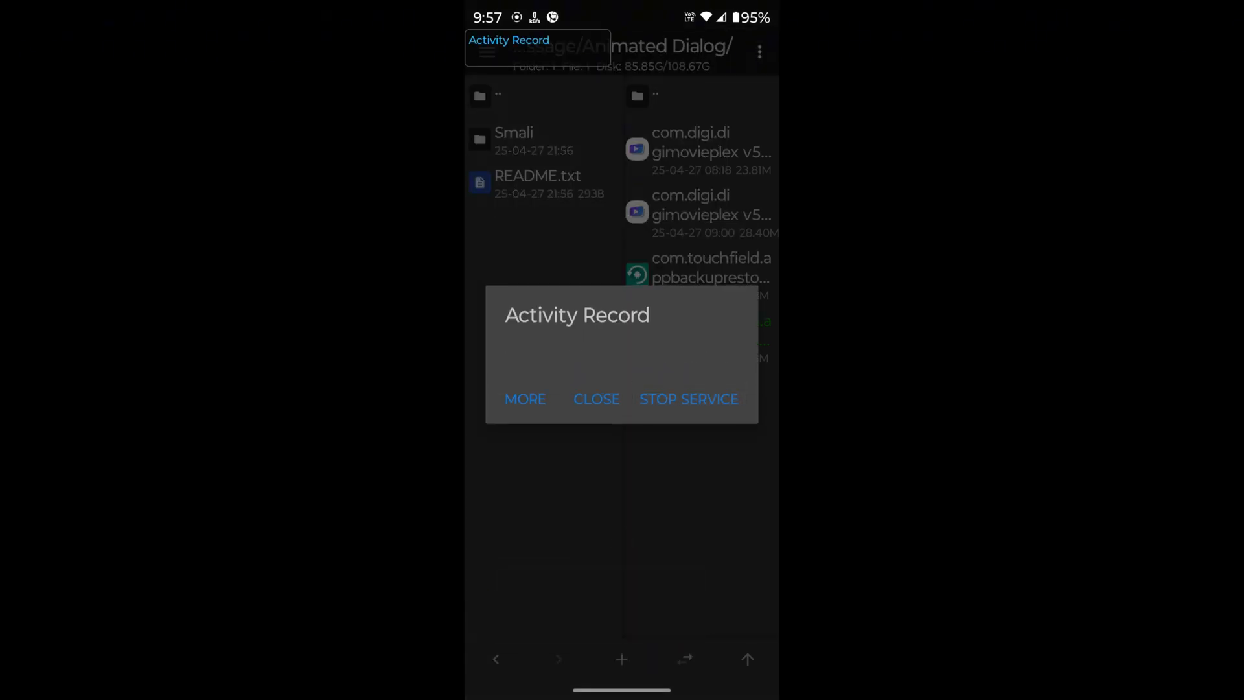
click(596, 399)
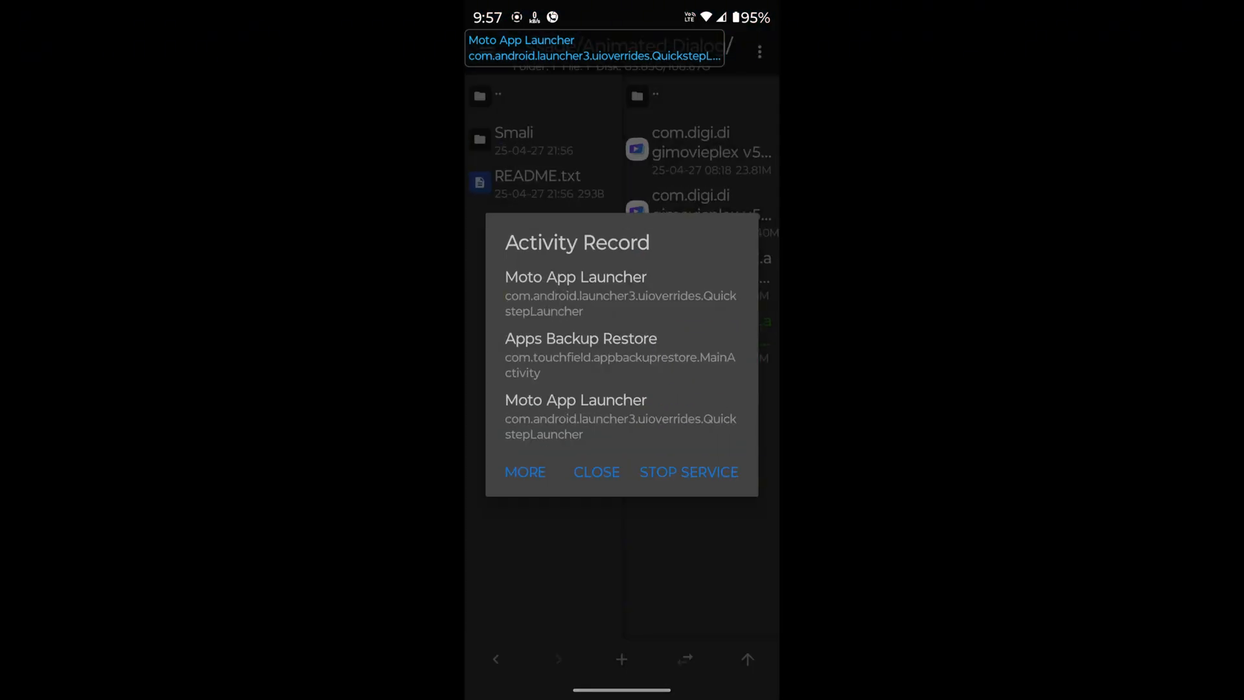
click(597, 472)
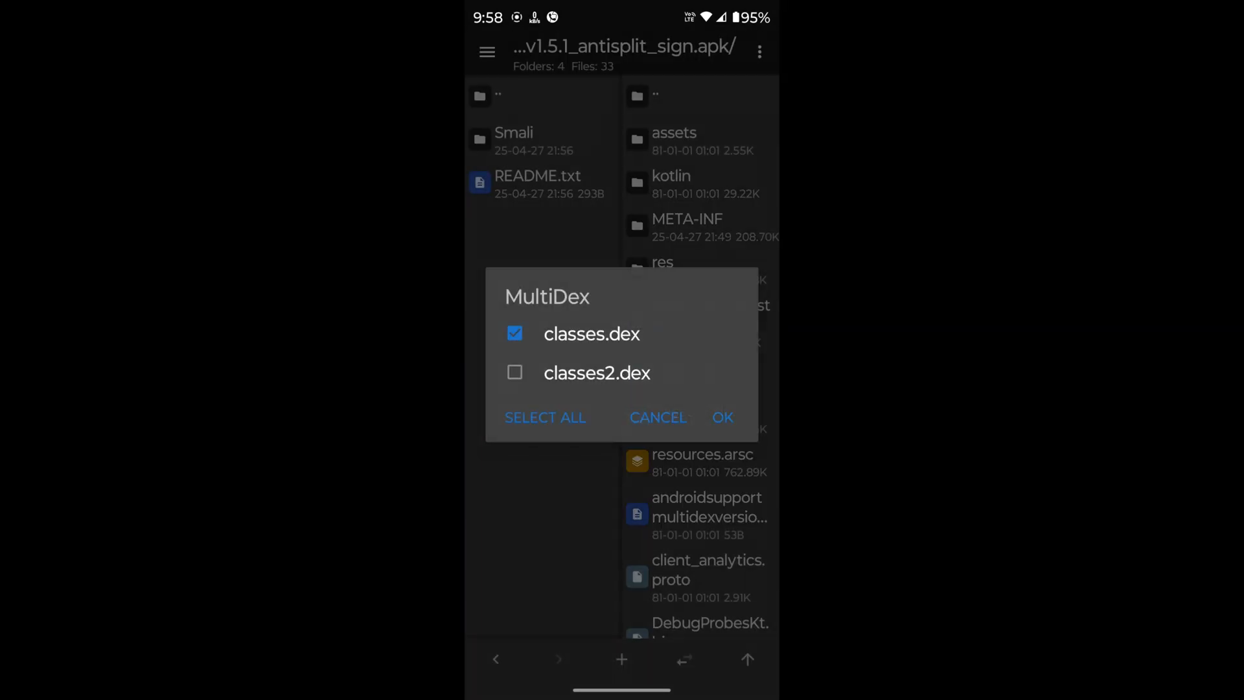
- Open classes.dex and search class names for 'main' to find MainActivity
click(721, 417)
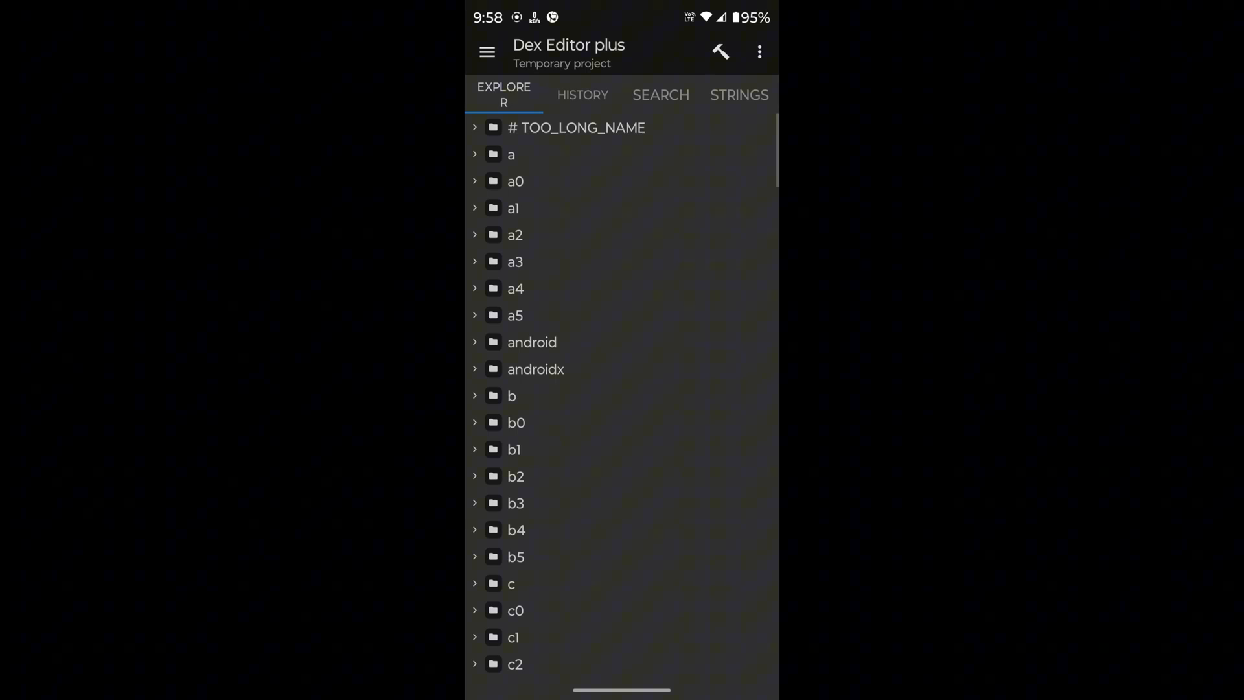
click(660, 94)
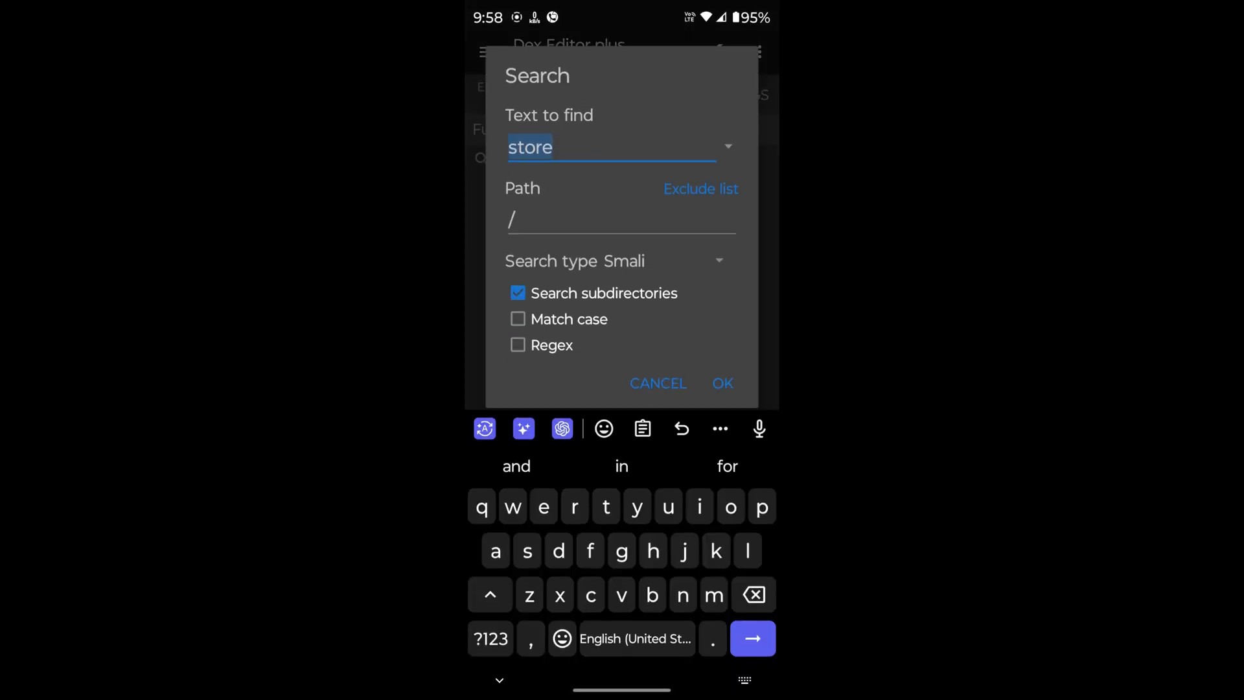
click(615, 261)
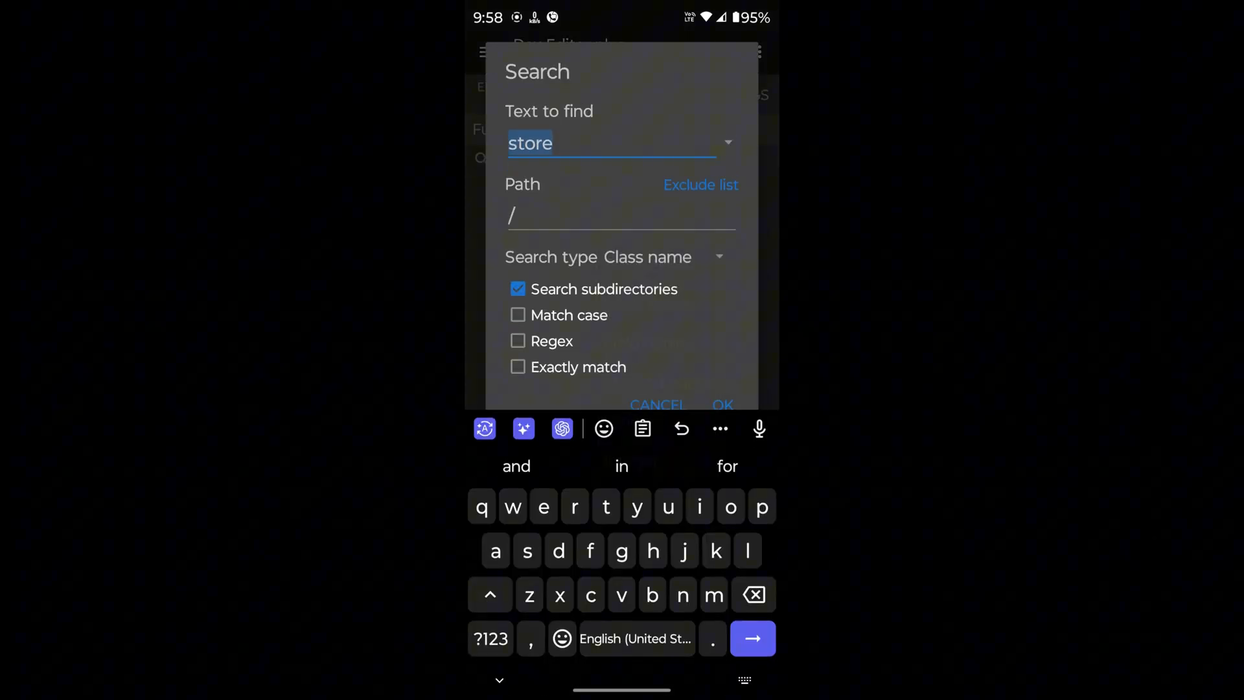
text(main)
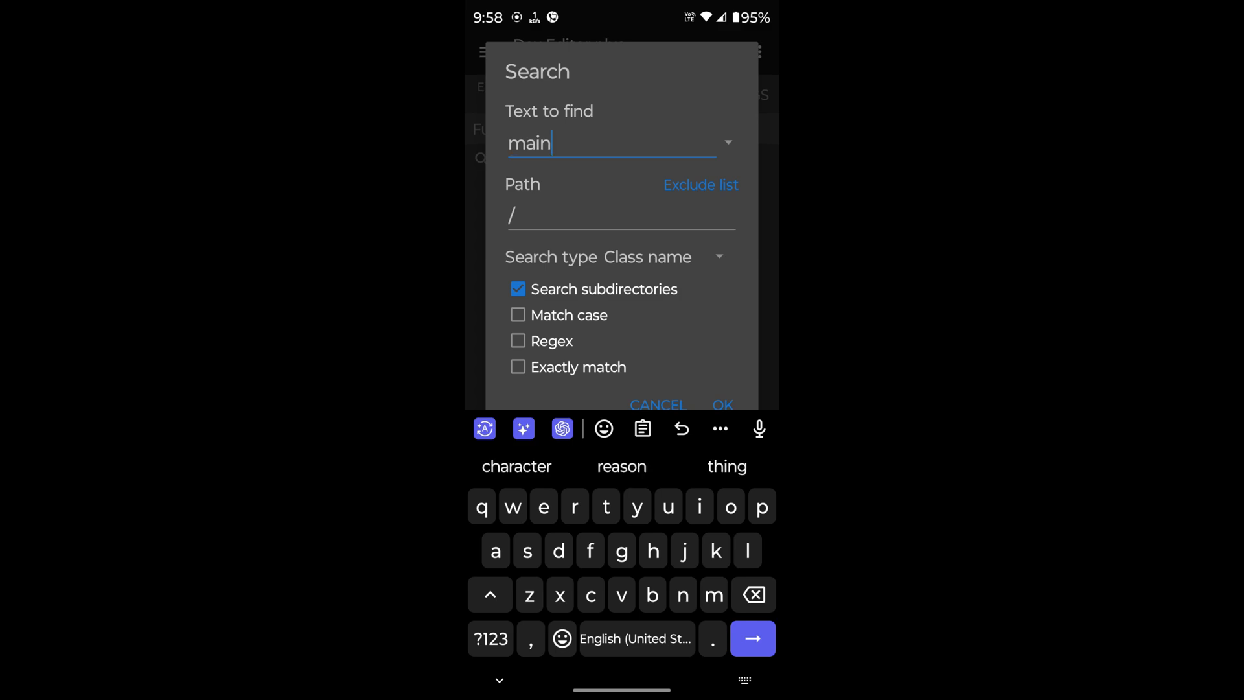
click(721, 404)
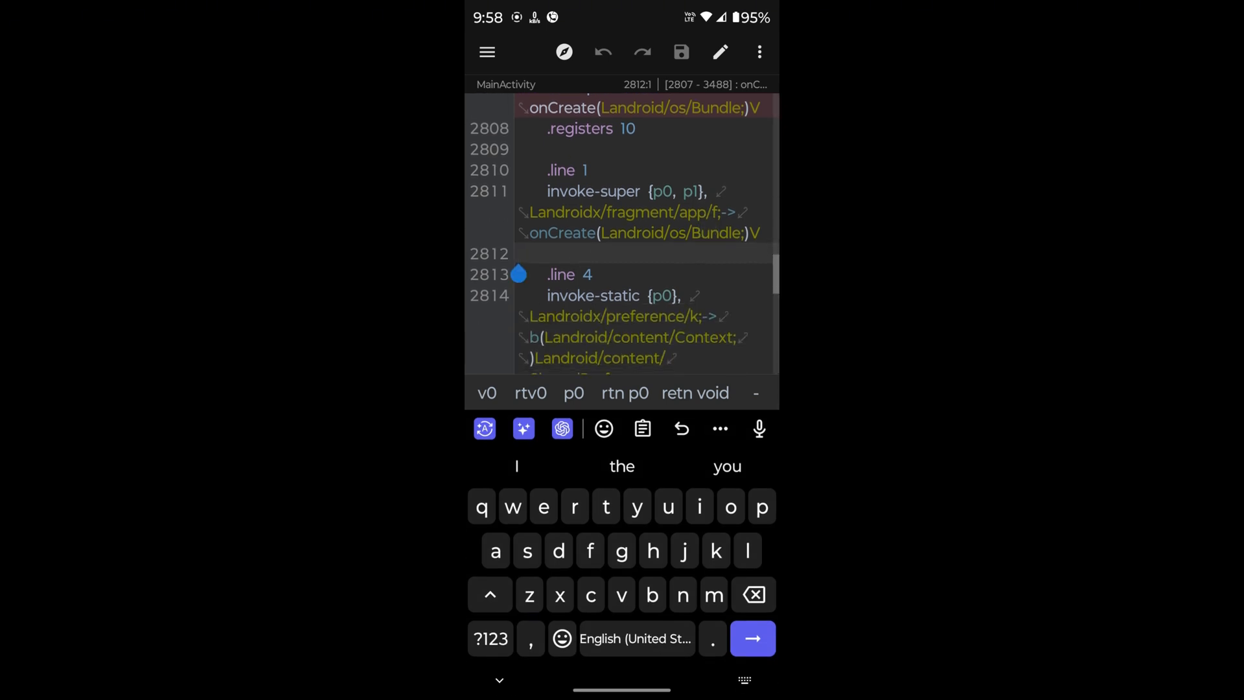
- Add the invoke-static LHub/...->Mod call after super onCreate and save
click(626, 212)
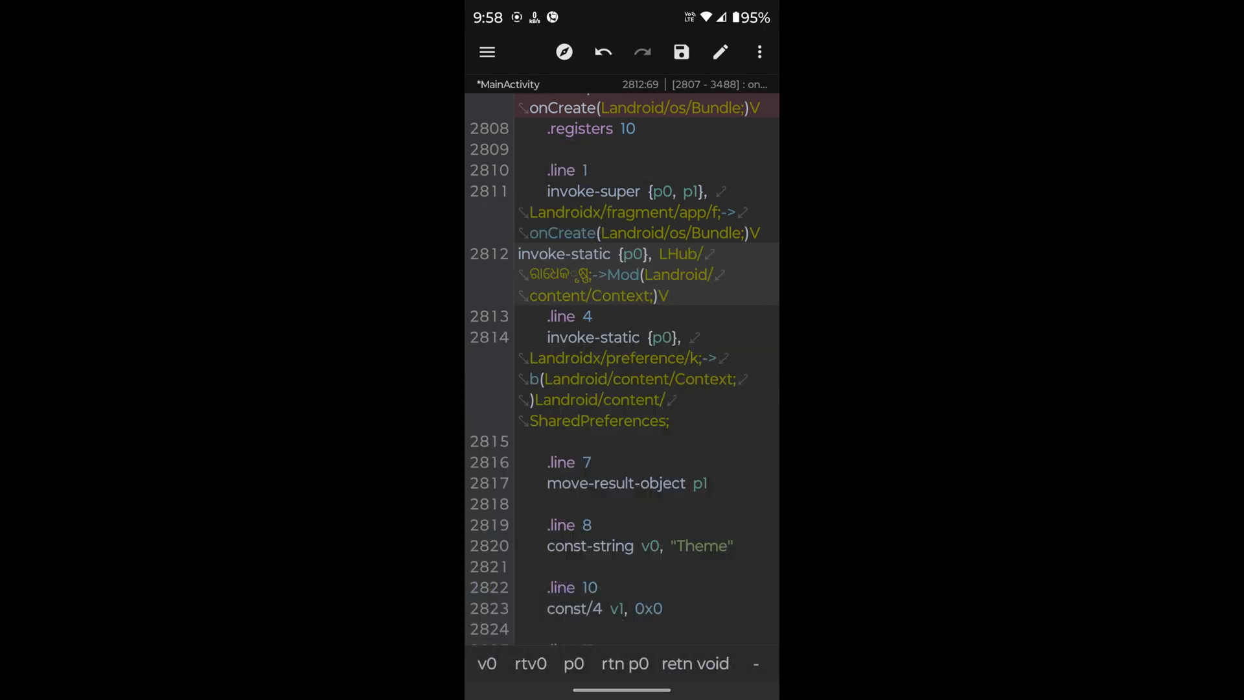
click(681, 52)
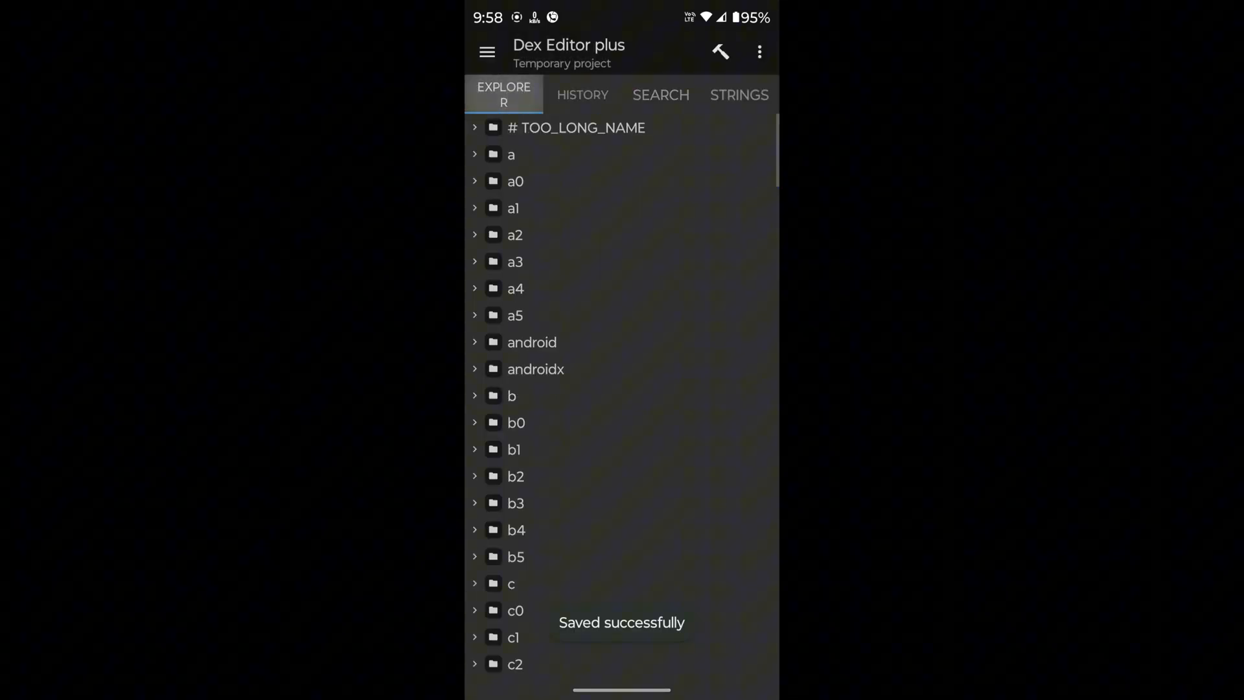
scroll(down, 3)
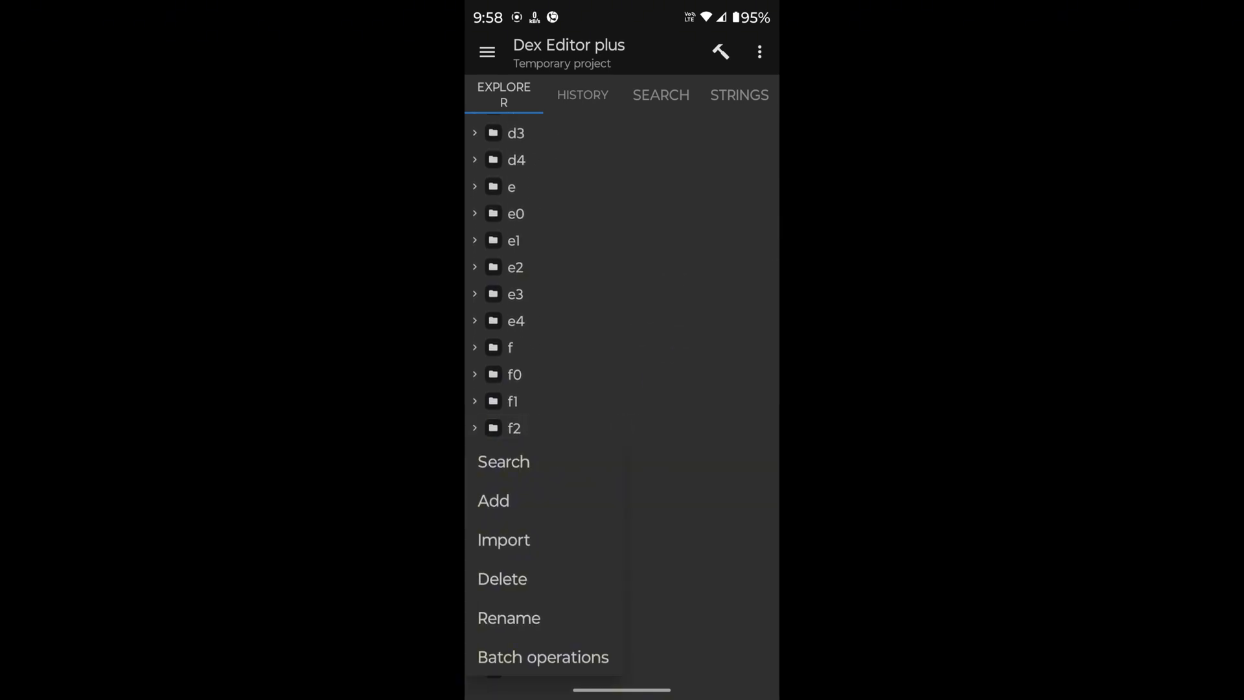
- Import the Hub smali classes from the mod folder and compile the dex
click(504, 539)
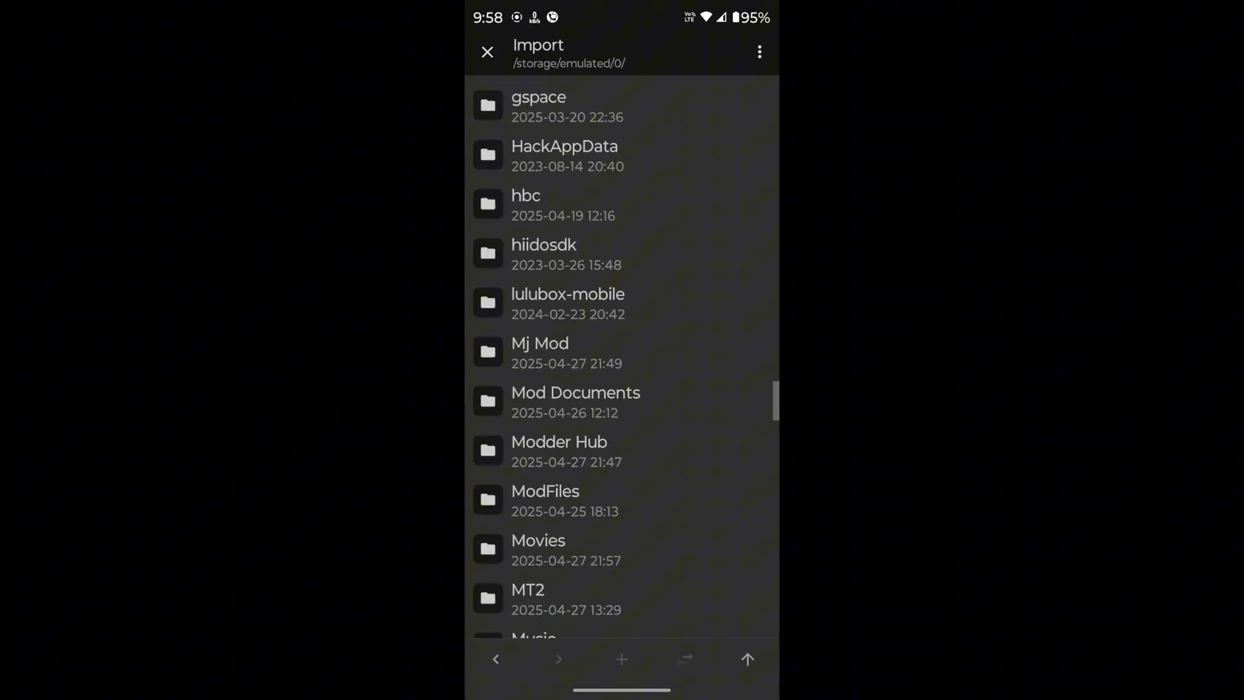
click(559, 451)
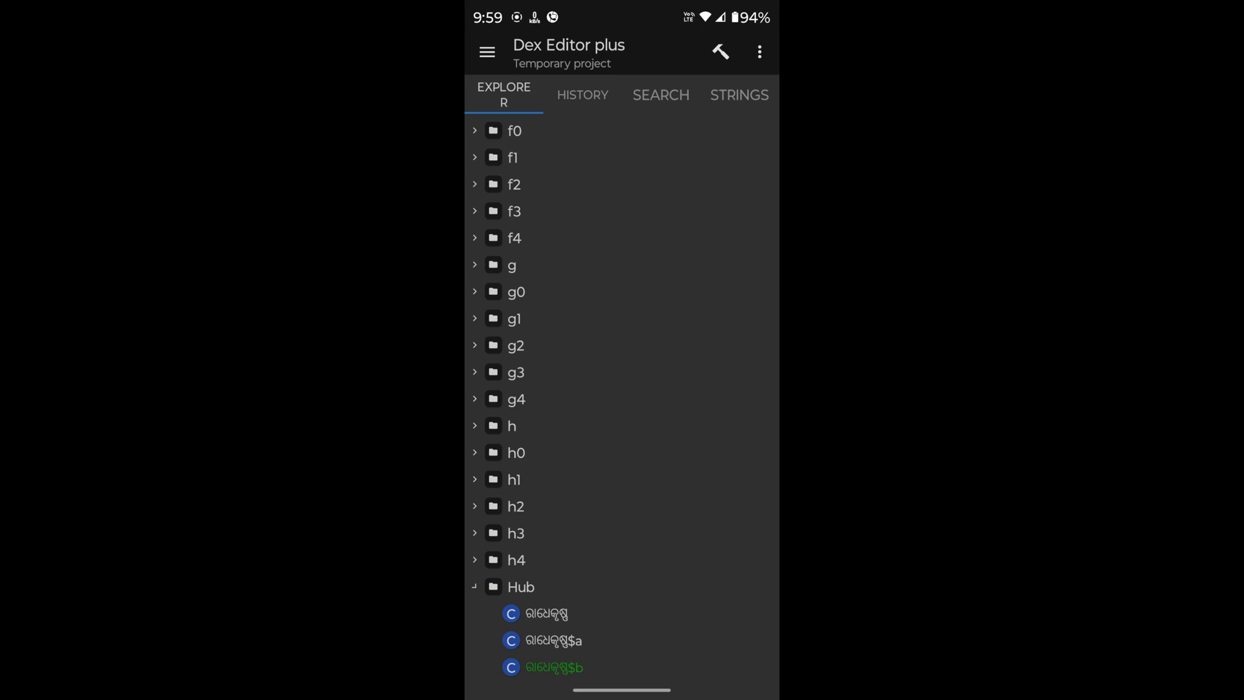
click(719, 51)
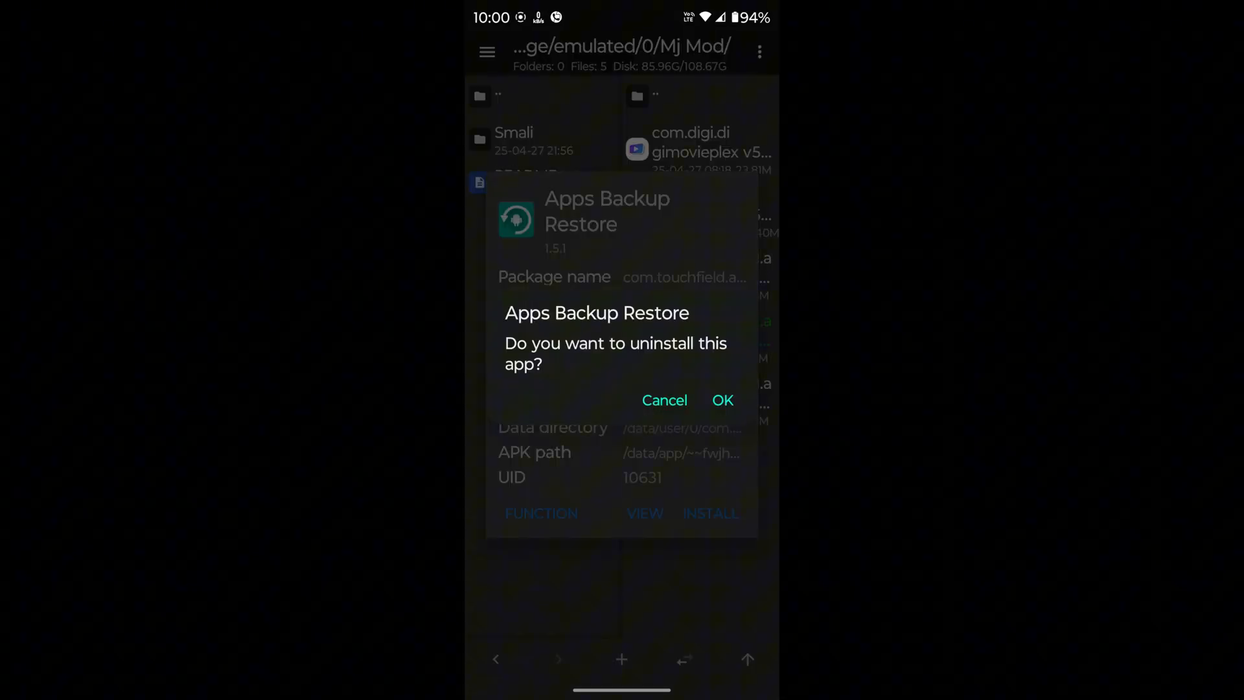
- Confirm uninstalling the original Apps Backup Restore so the modded build installs
click(721, 399)
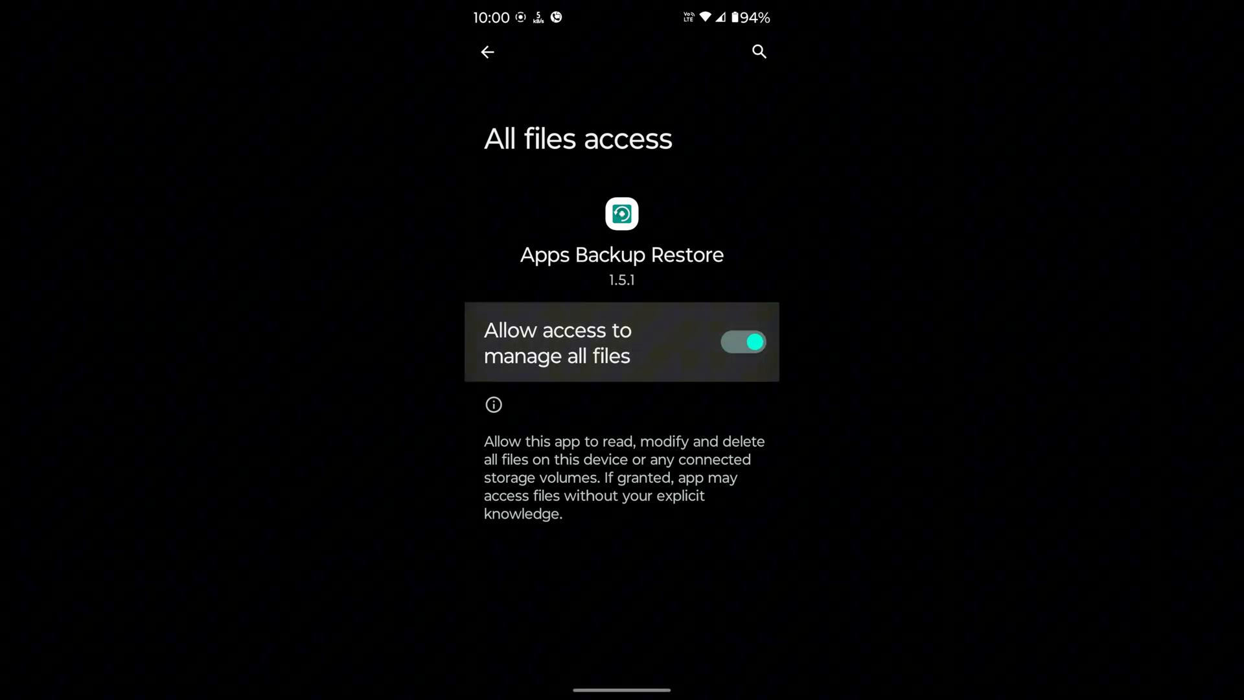
- Return to Apps Backup Restore, dismiss the welcome message, and share the ClownTricks mod link
click(488, 52)
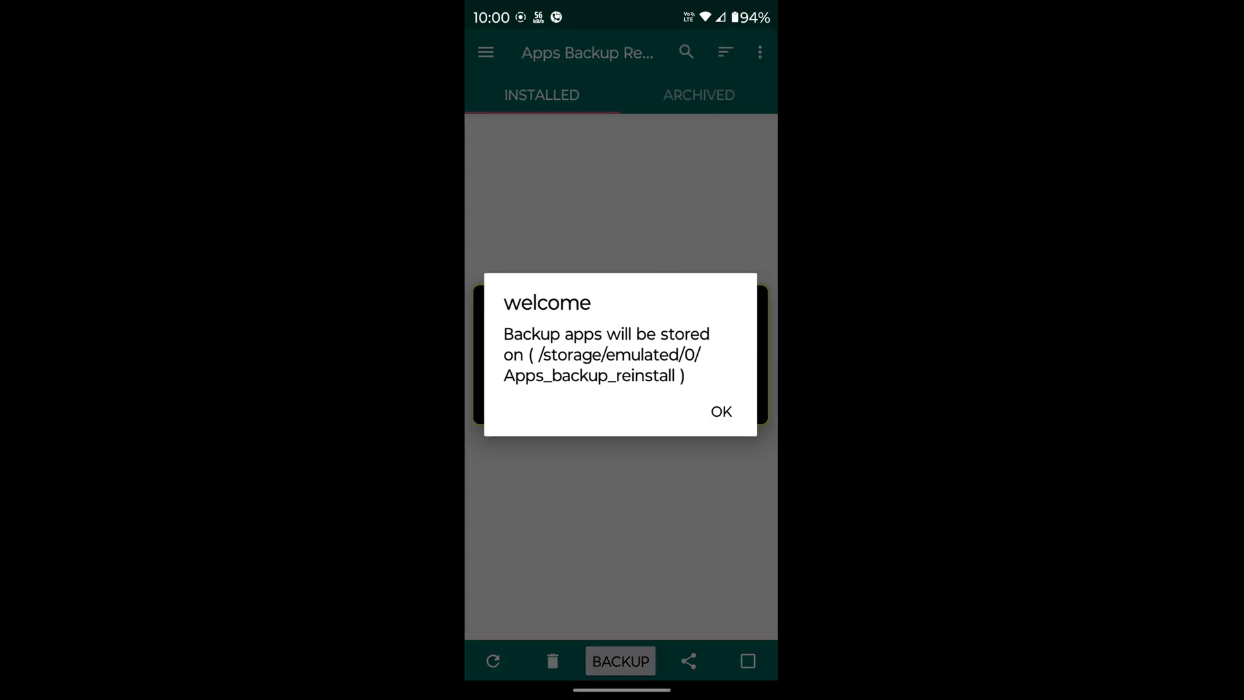
click(719, 411)
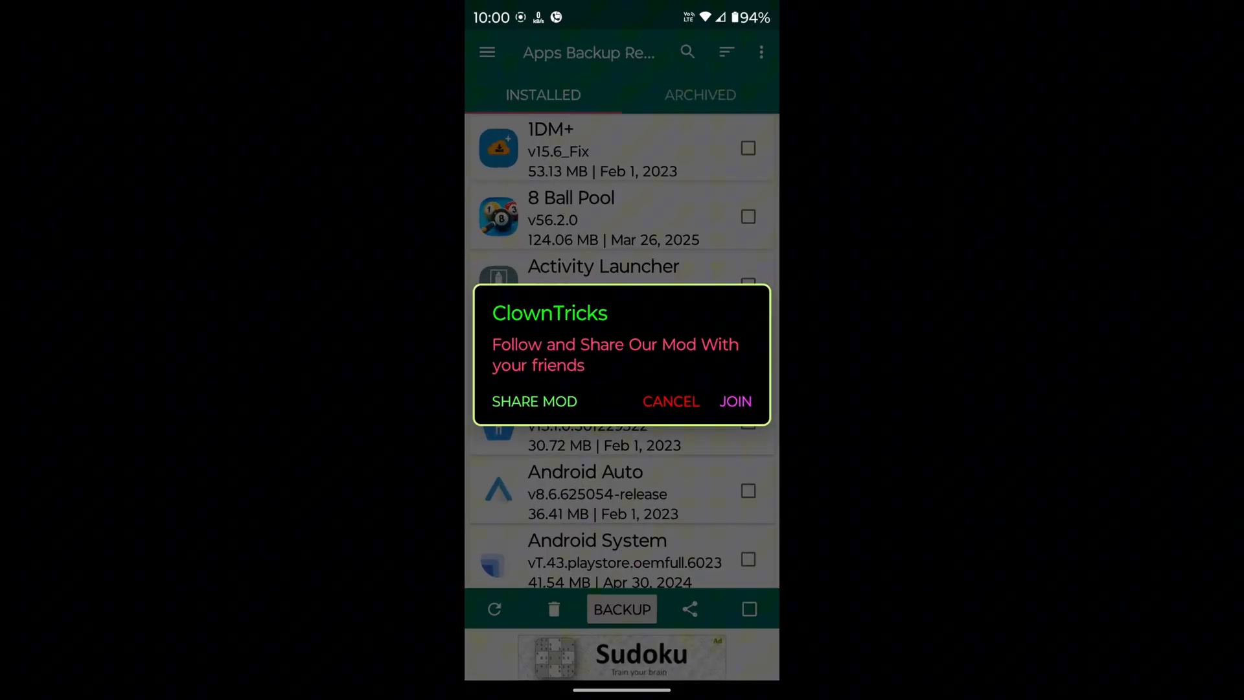
click(534, 400)
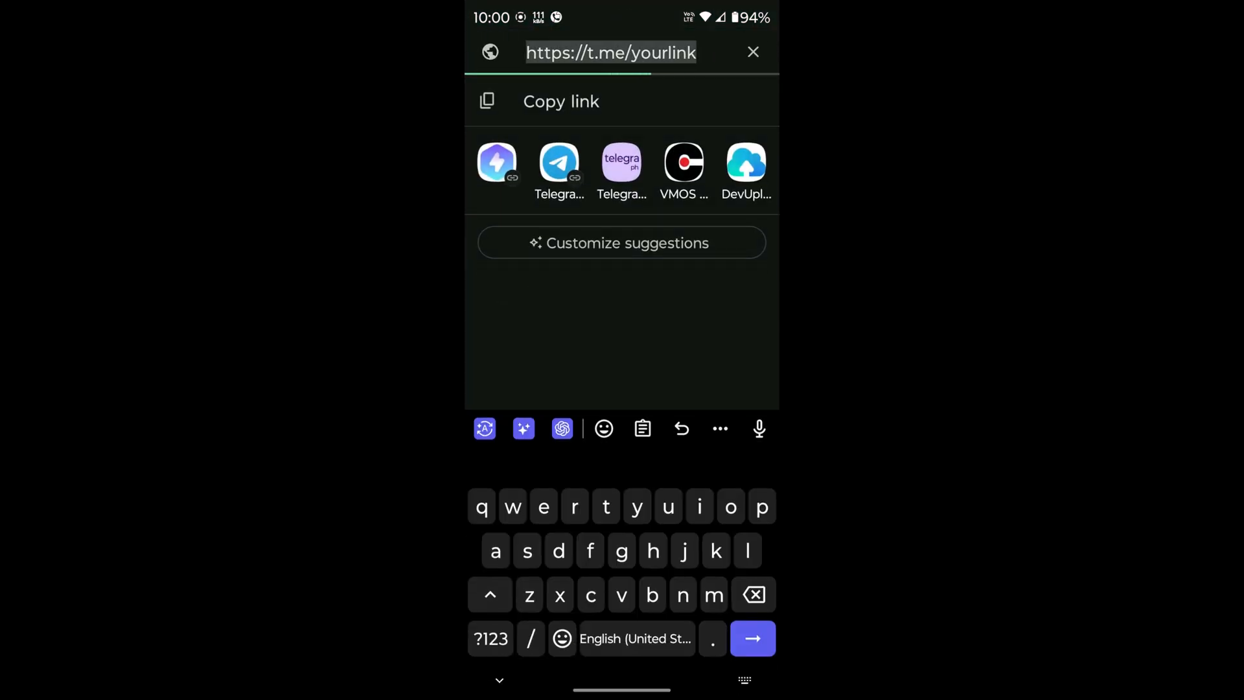